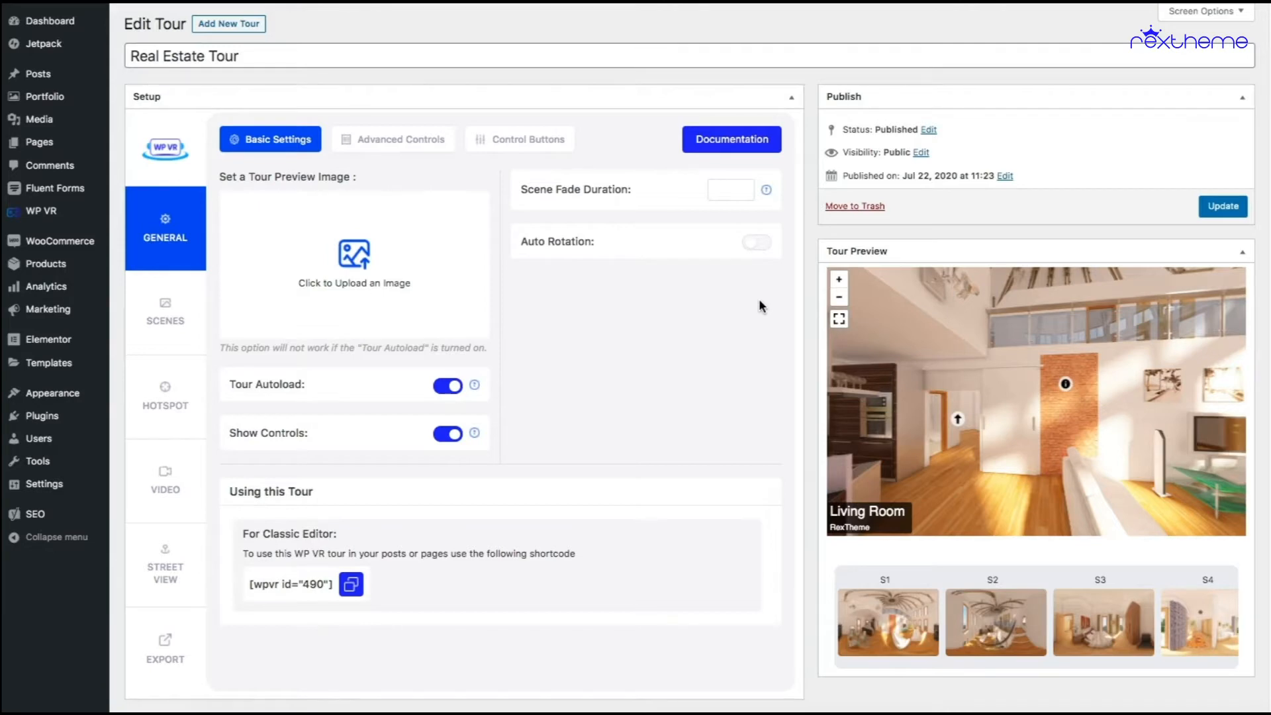
pyautogui.moveTo(676, 338)
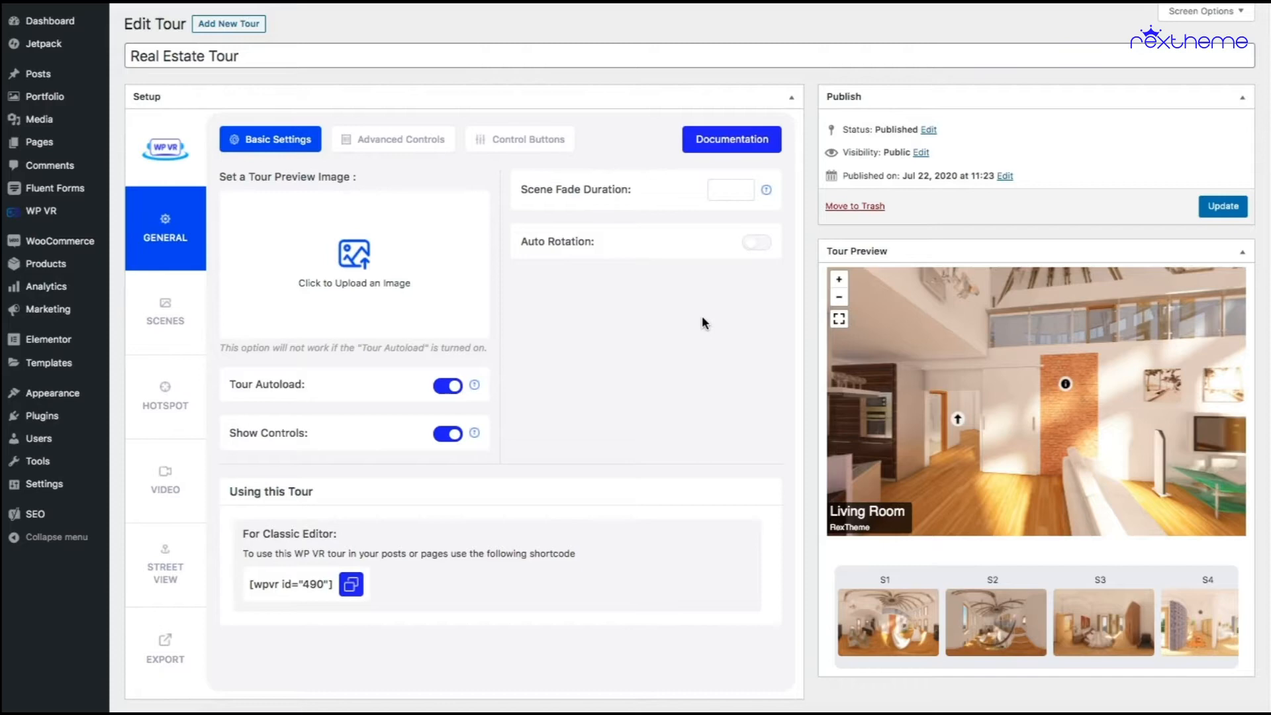
pyautogui.moveTo(601, 305)
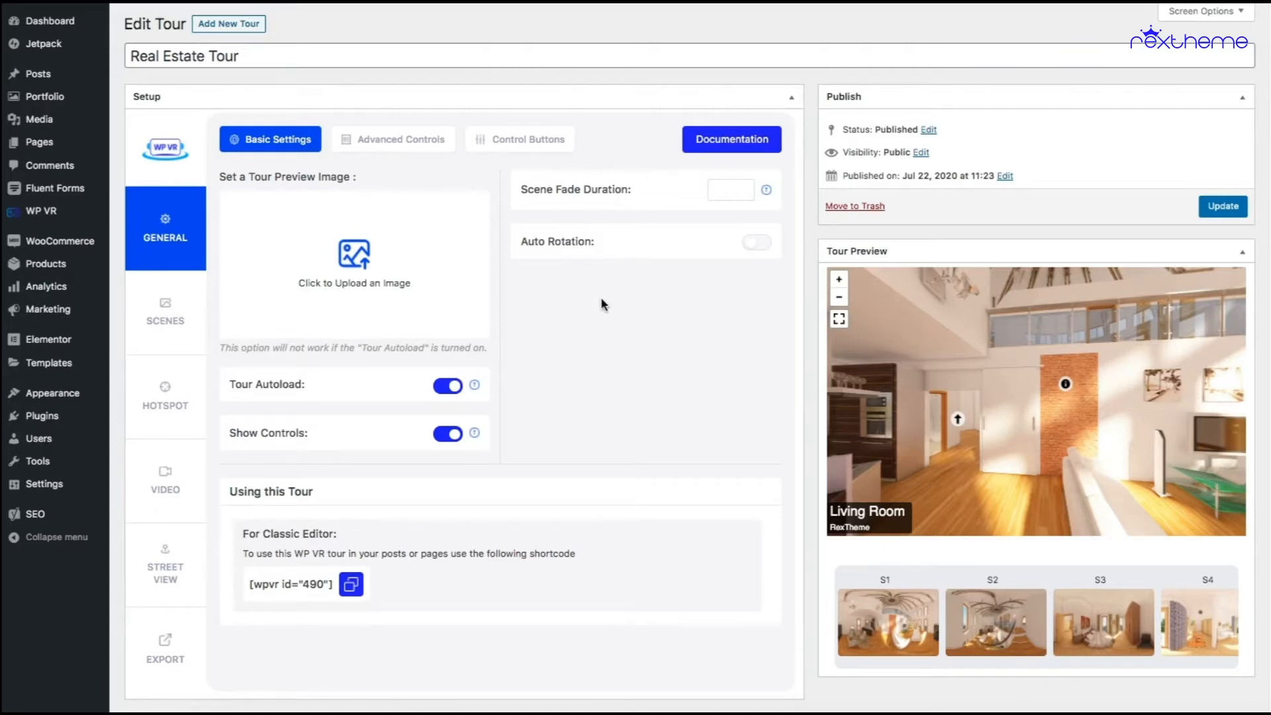
pyautogui.moveTo(532, 289)
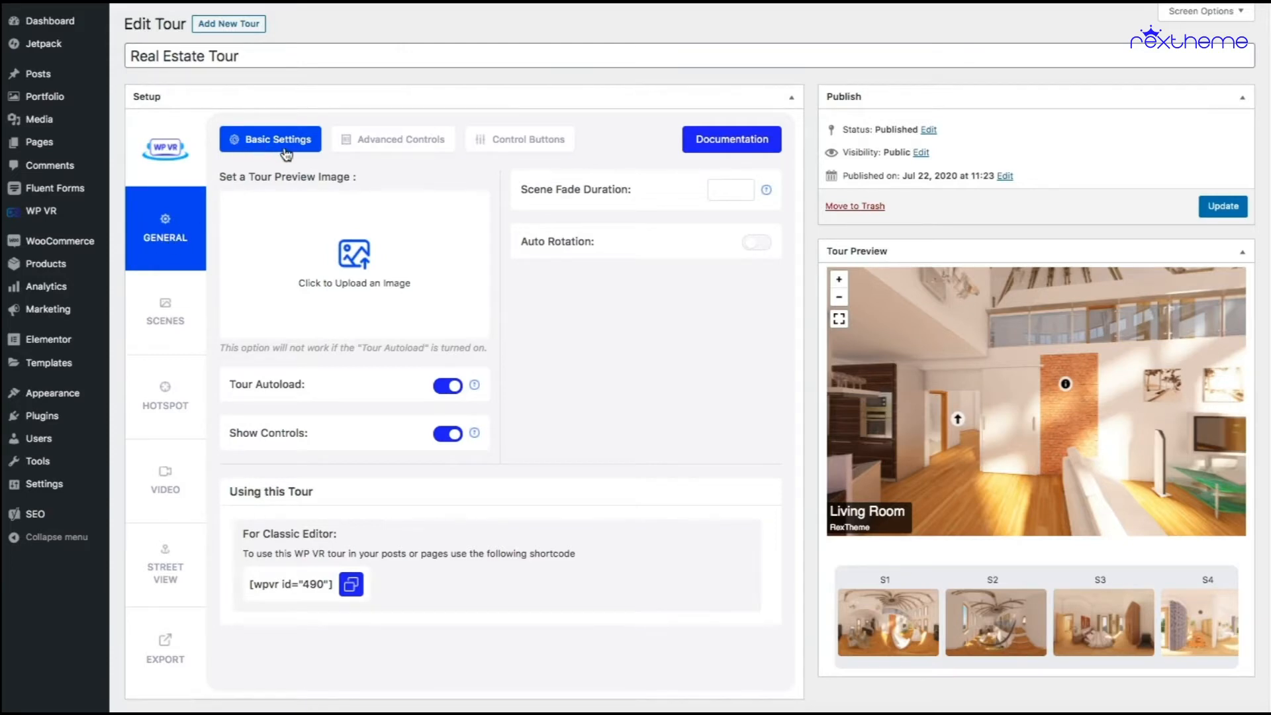
pyautogui.moveTo(606, 259)
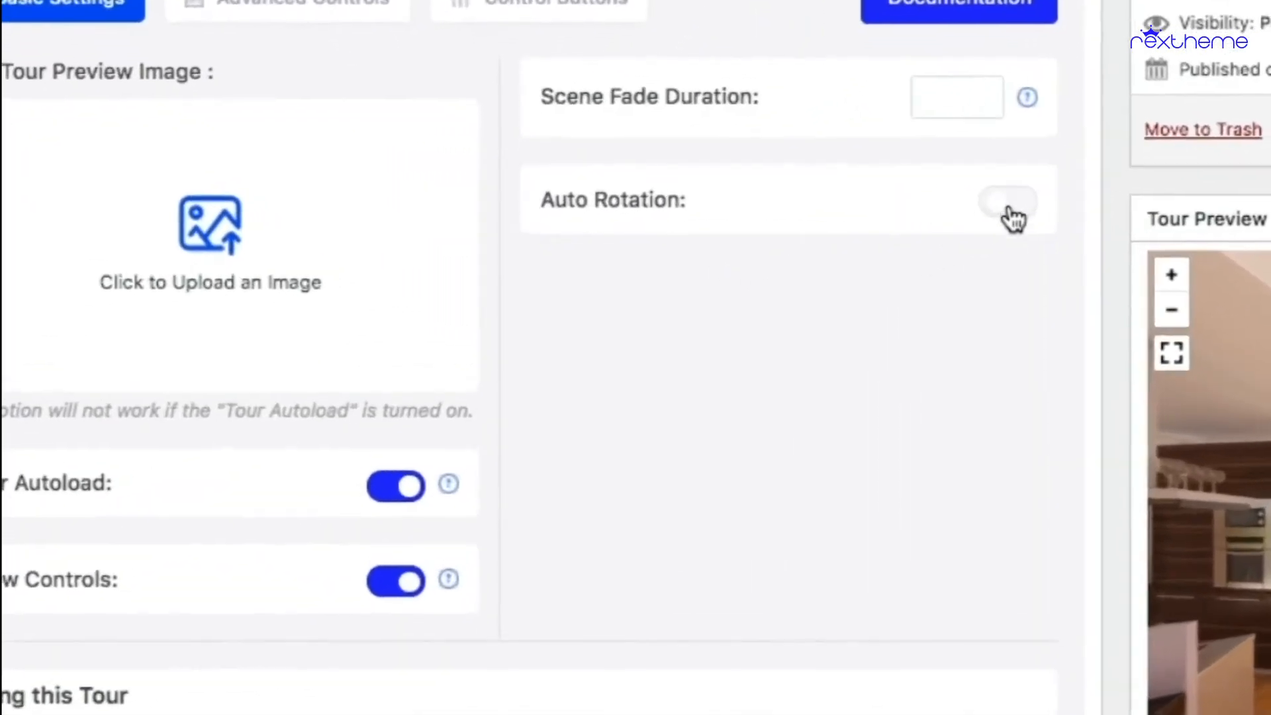
# Enable Auto Rotation for the Real Estate Tour, keeping rotation speed and direction at -5.
pyautogui.click(1012, 200)
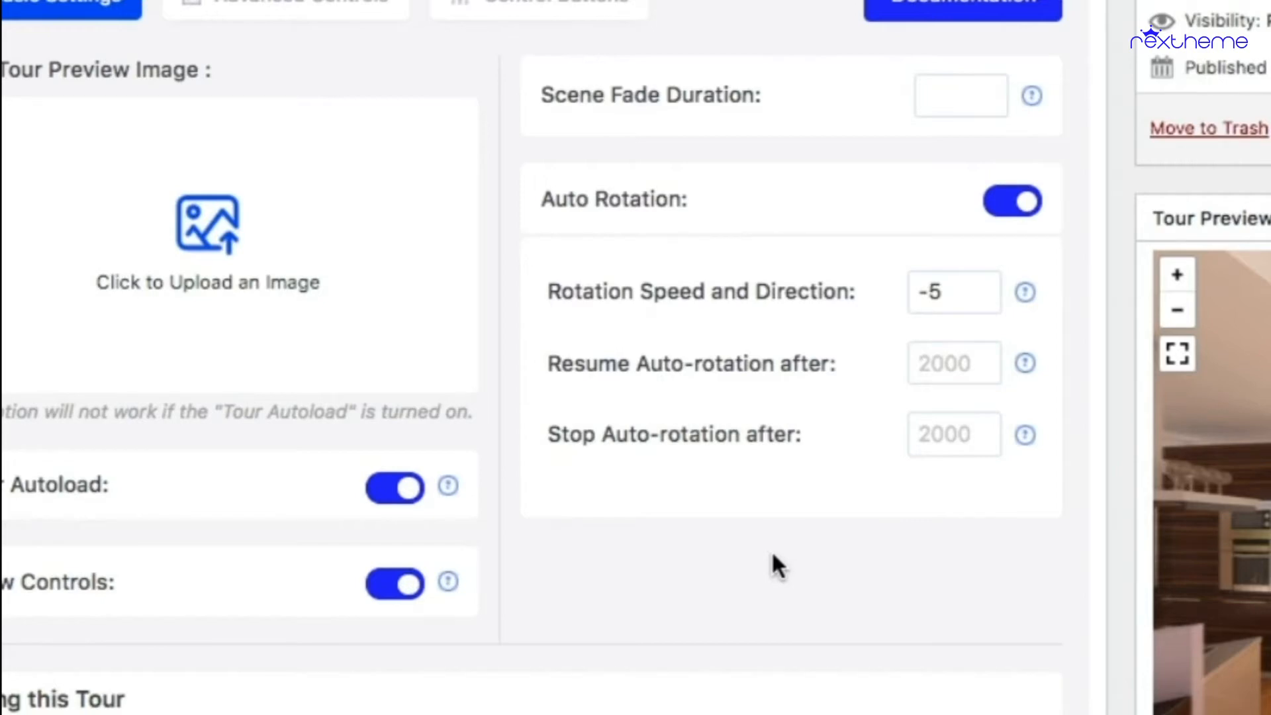
pyautogui.moveTo(653, 302)
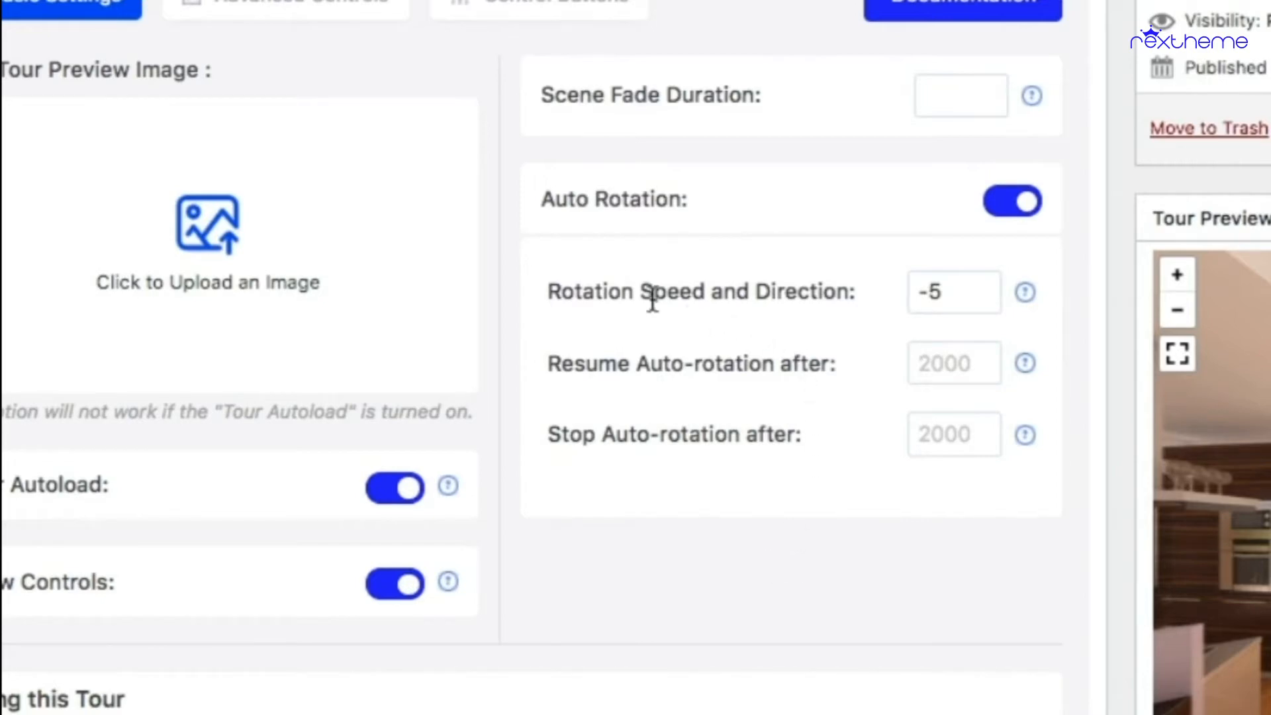
pyautogui.moveTo(880, 302)
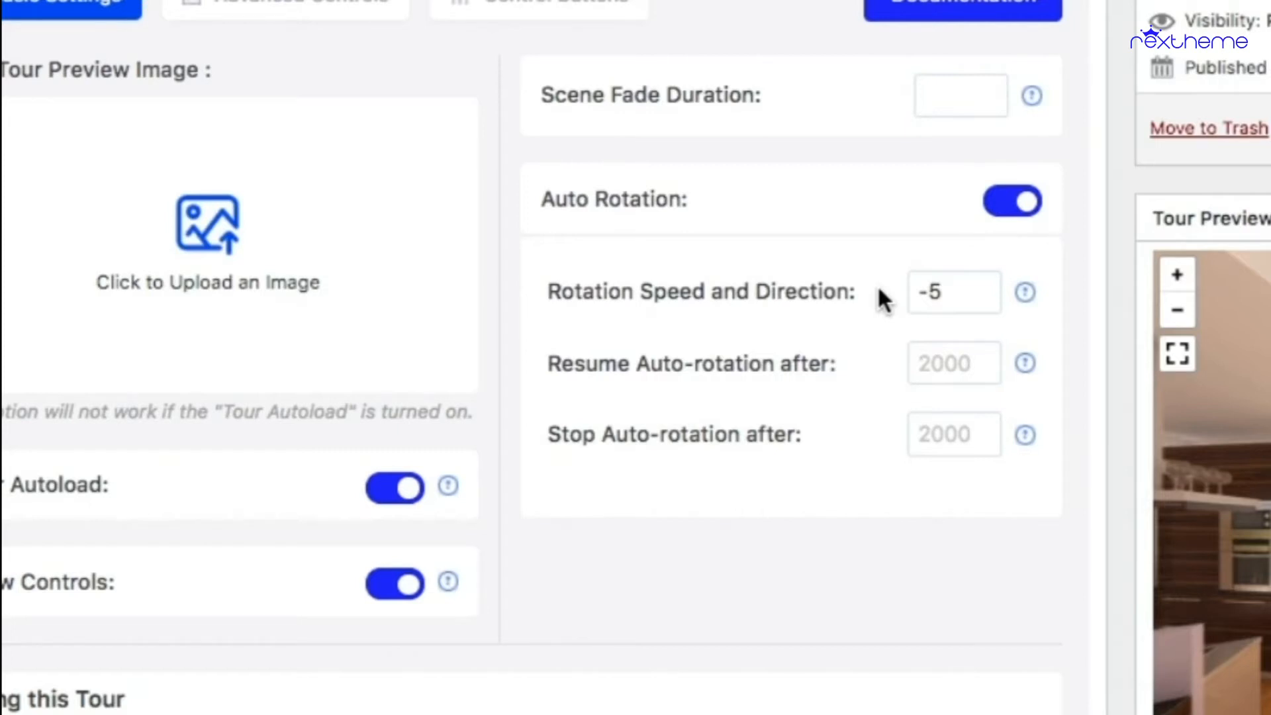
pyautogui.click(953, 292)
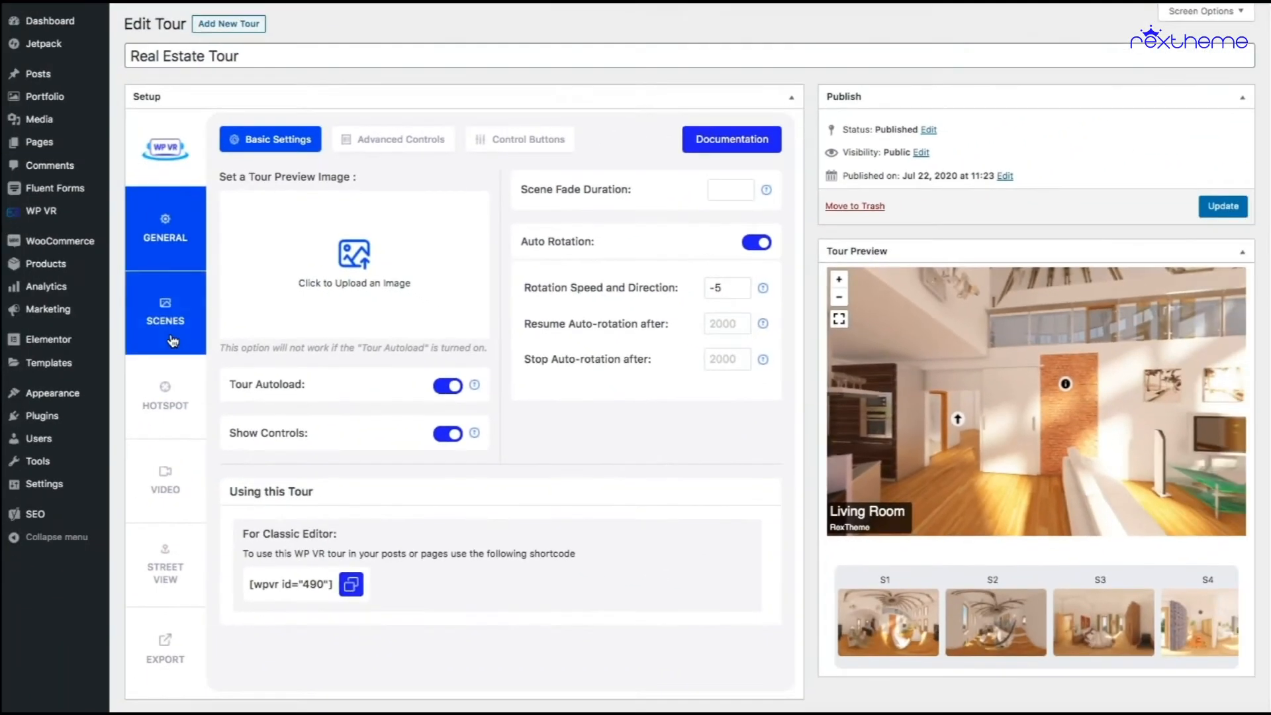
pyautogui.click(165, 312)
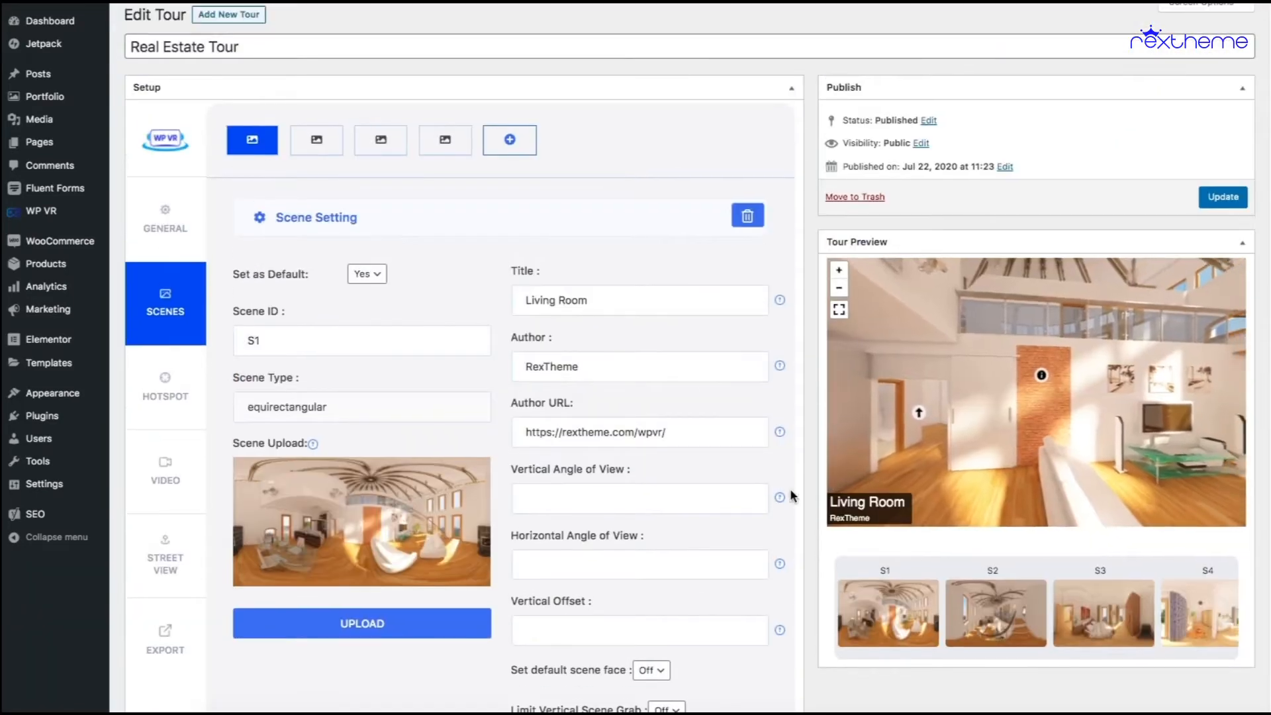
pyautogui.click(164, 218)
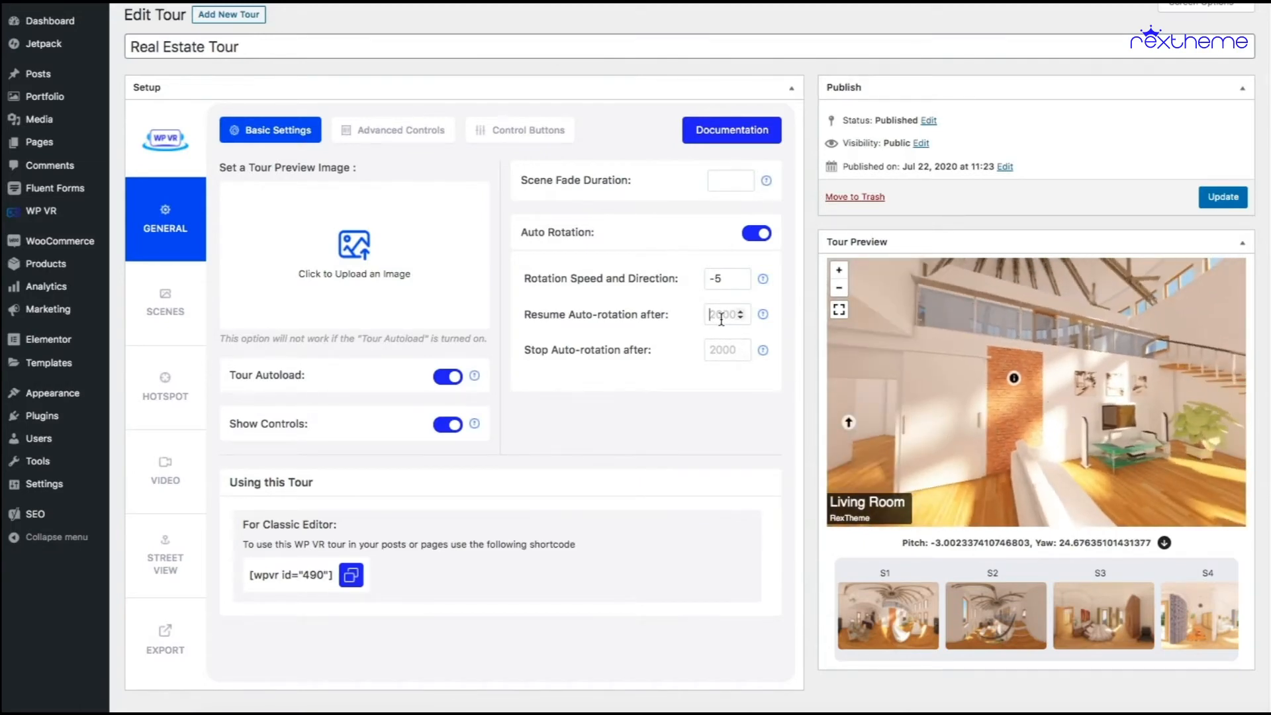
# Set Resume Auto-rotation after to 5000 ms, then move to the Scenes settings.
pyautogui.write('5000')
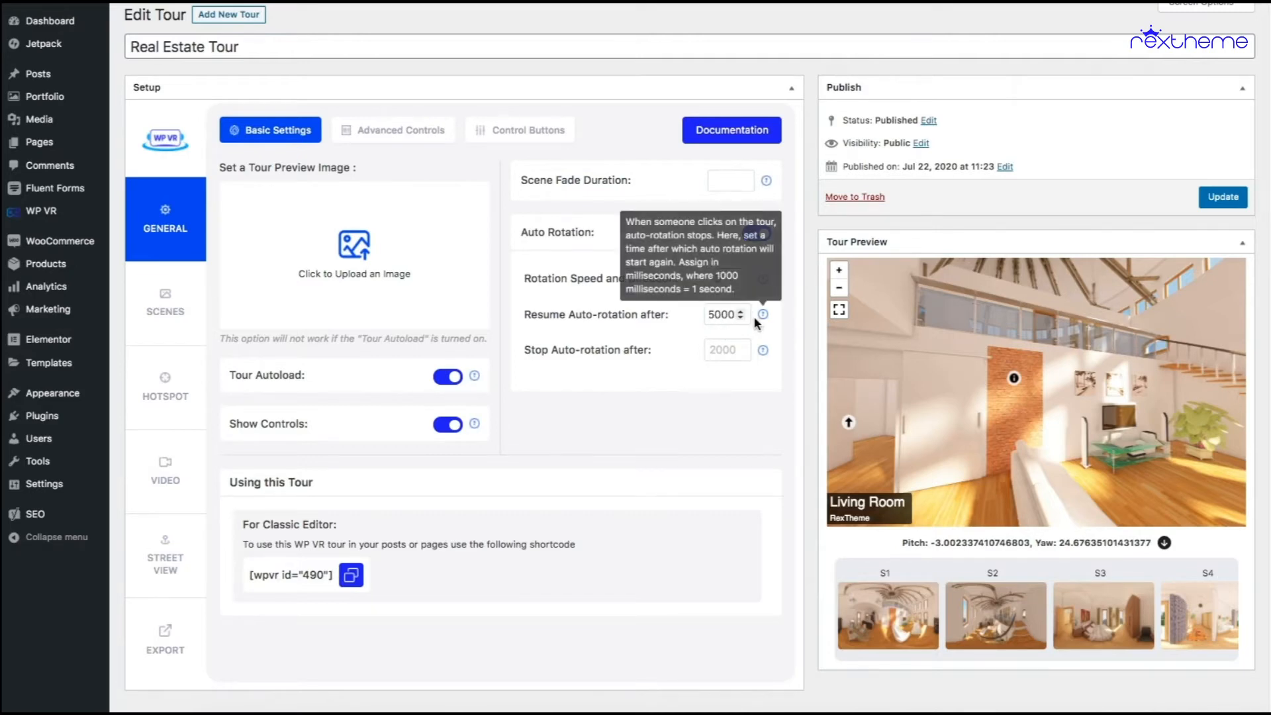
pyautogui.click(756, 232)
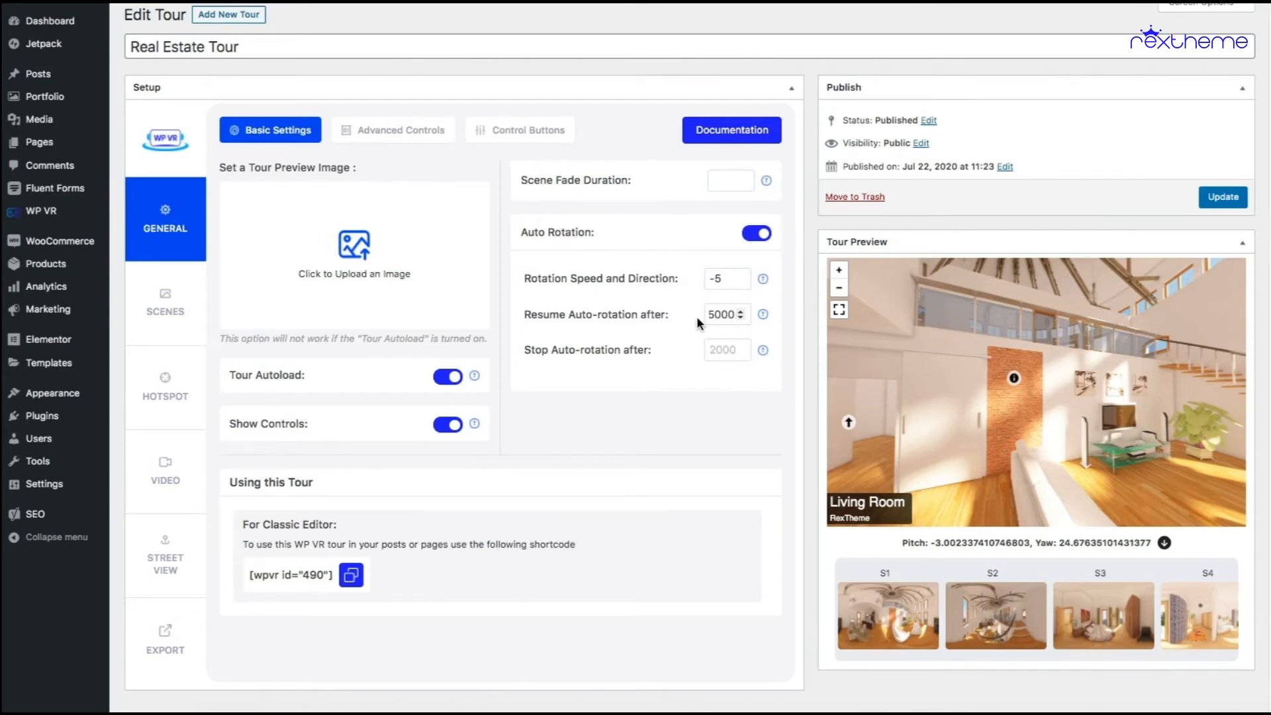
pyautogui.click(722, 315)
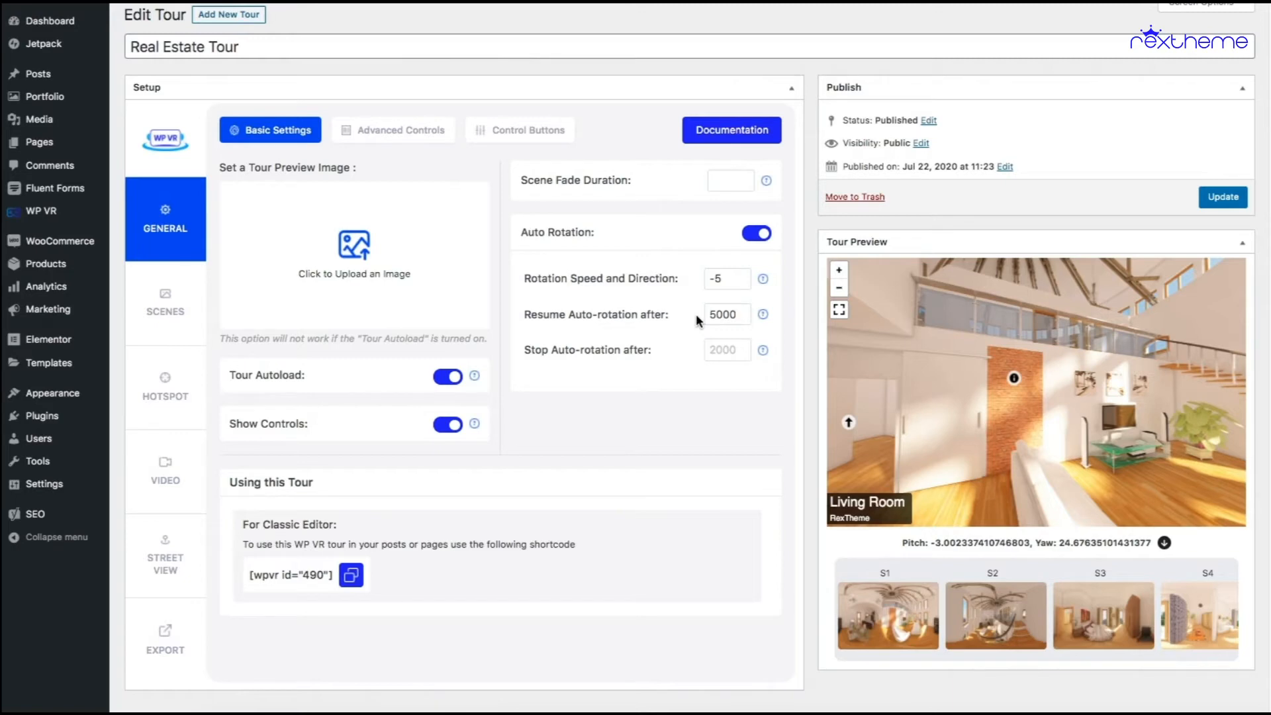
pyautogui.moveTo(906, 409)
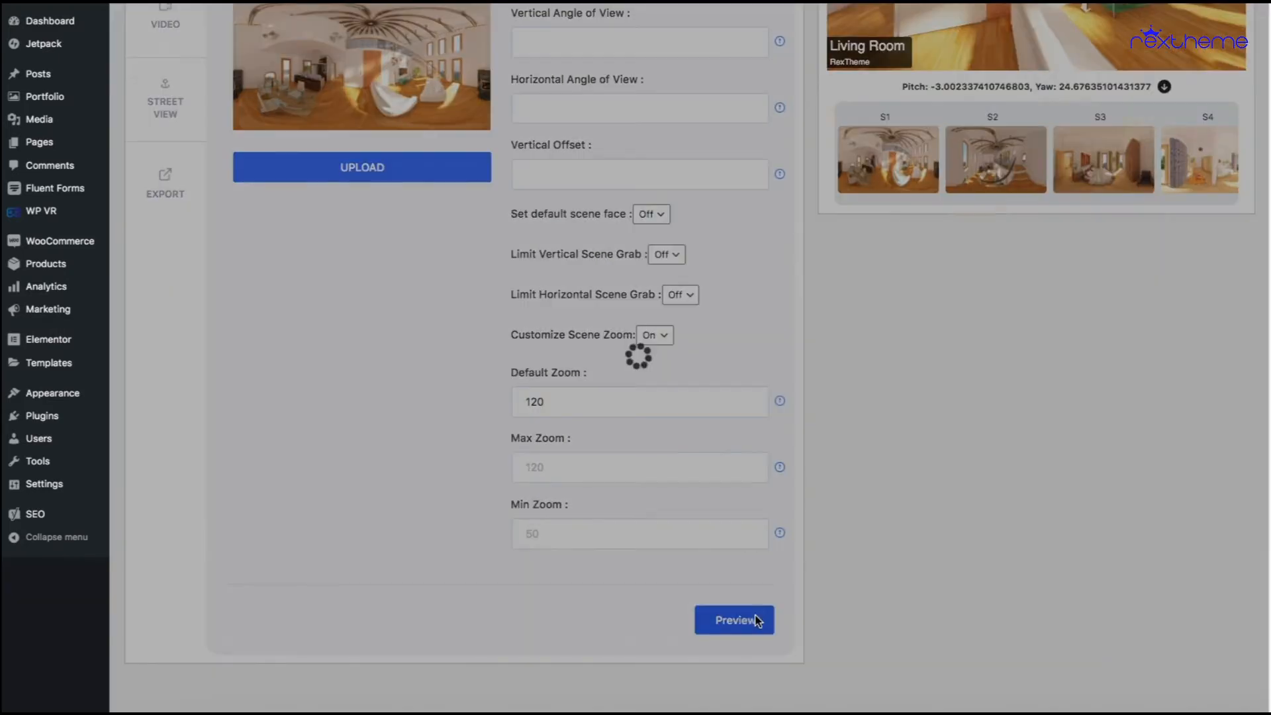
# Preview the Living Room scene auto-rotating, then return to the General settings.
pyautogui.click(732, 620)
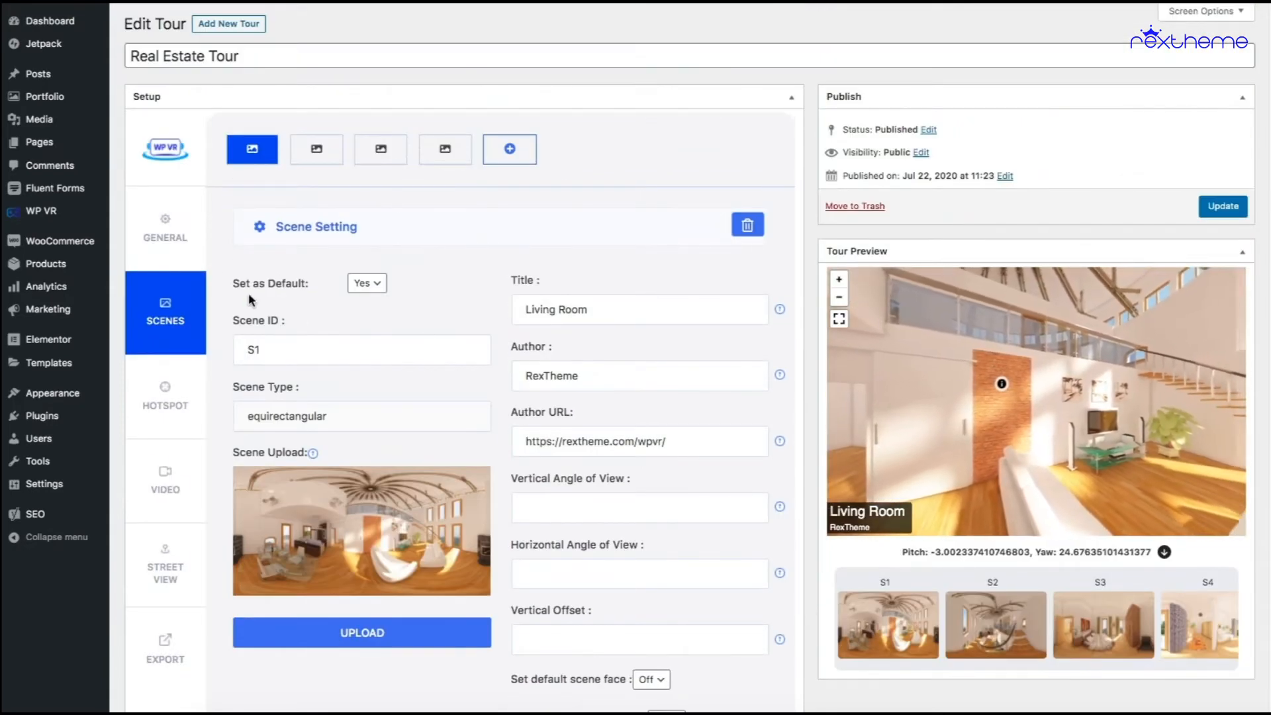
pyautogui.click(165, 229)
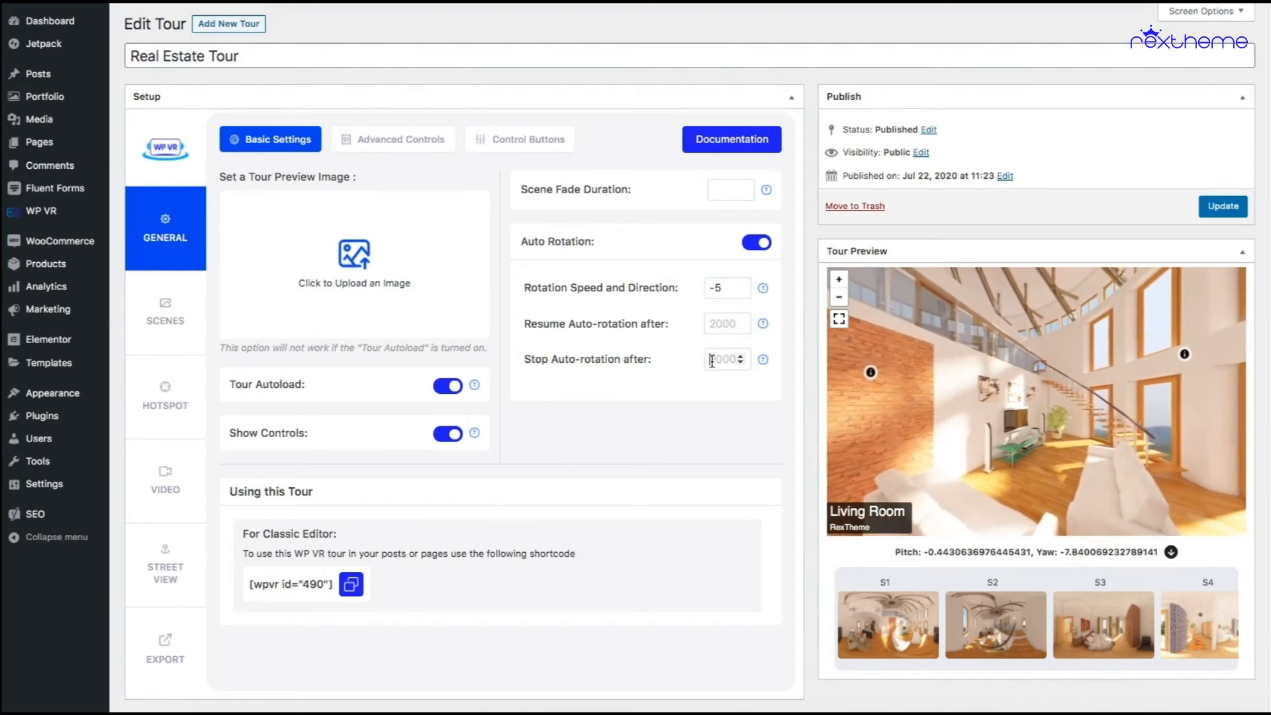
# Enter a Stop Auto-rotation after delay of 100000 ms.
pyautogui.write('10')
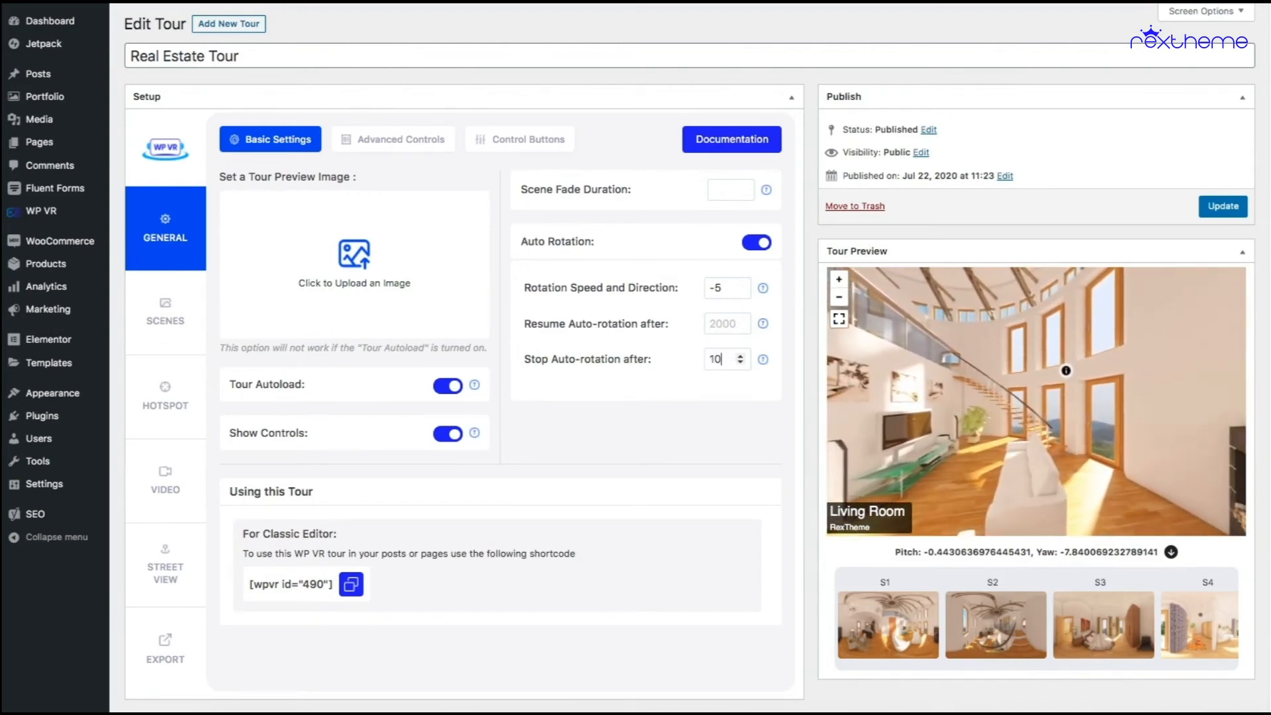
pyautogui.write('0000')
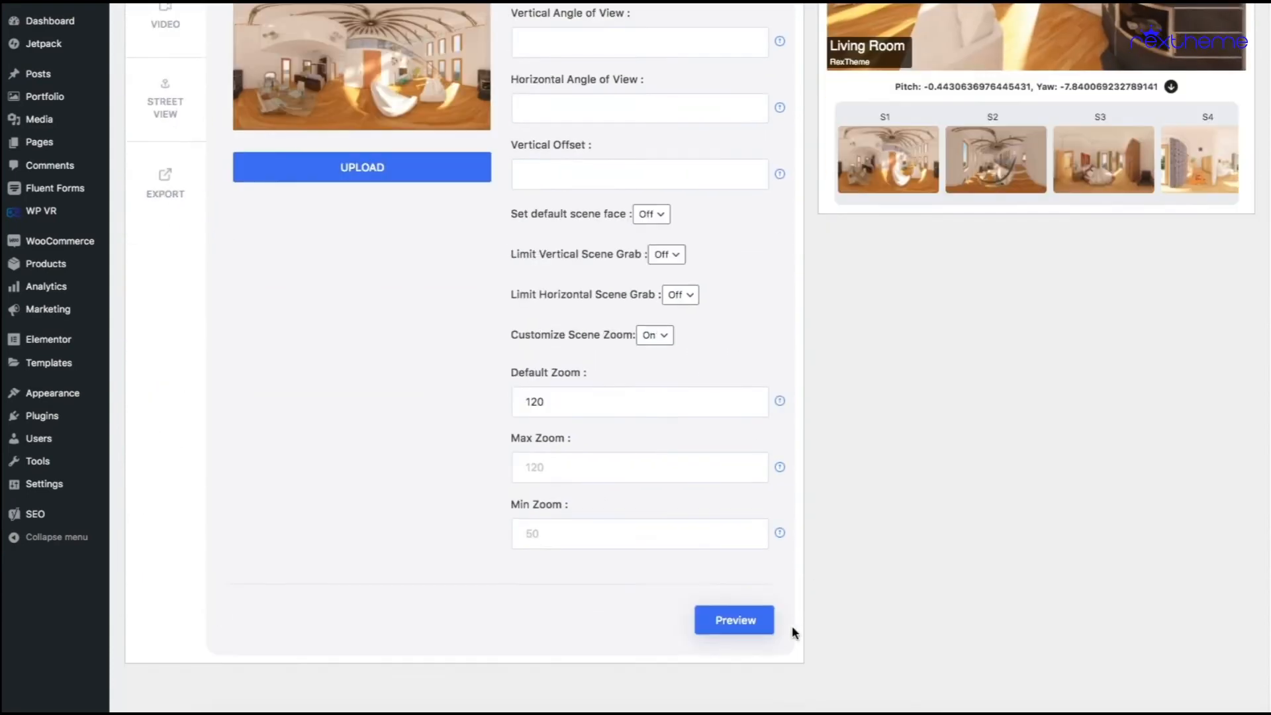
# Preview the tour rotating with the stop auto-rotation time applied.
pyautogui.click(732, 620)
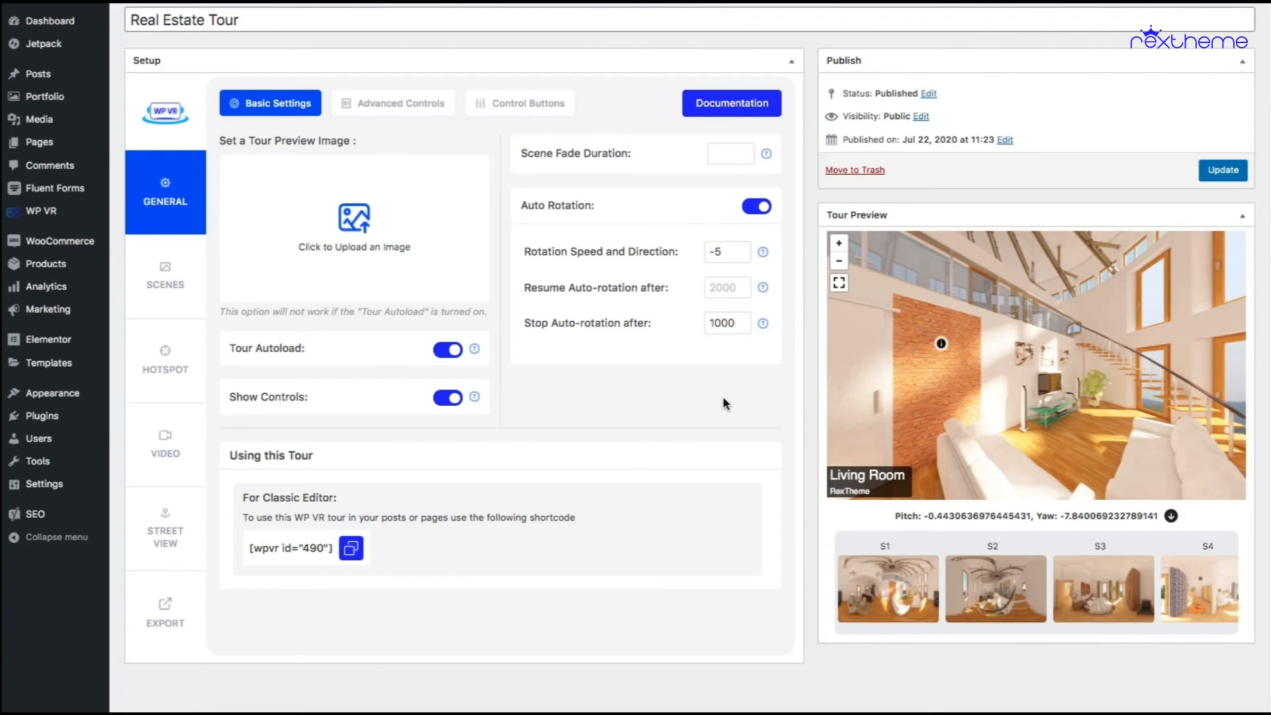
pyautogui.moveTo(612, 317)
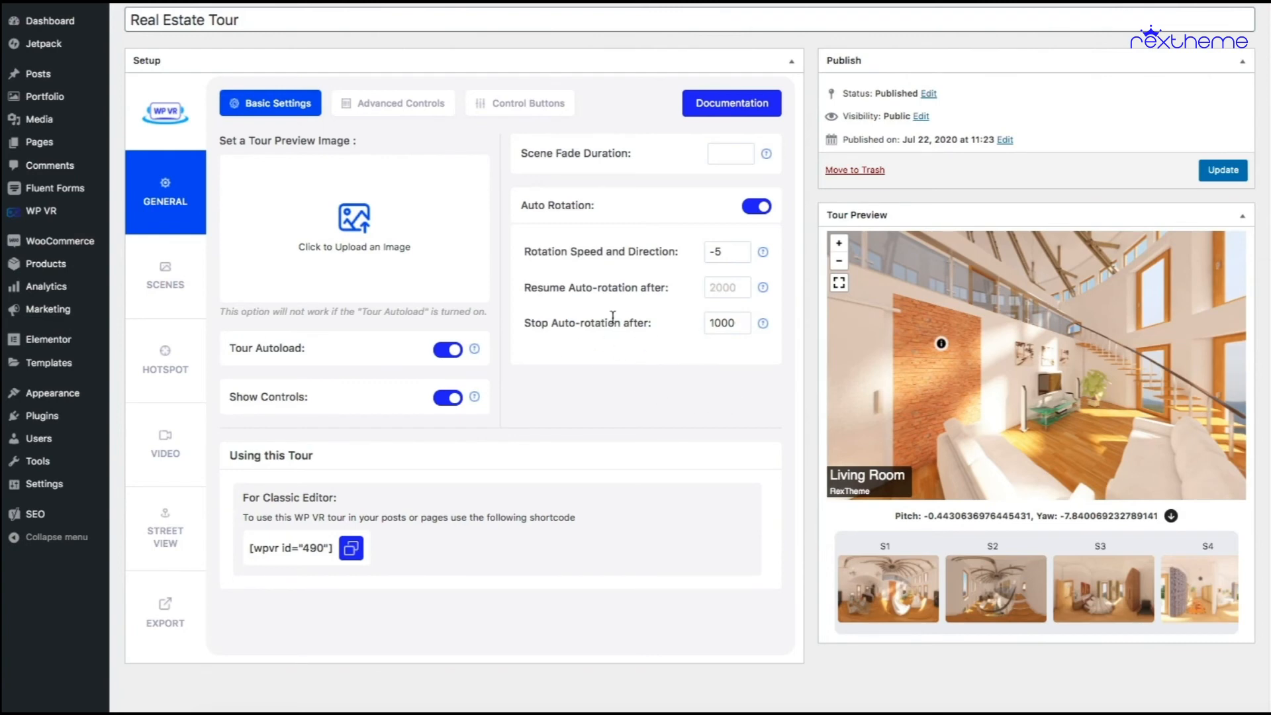
pyautogui.moveTo(710, 384)
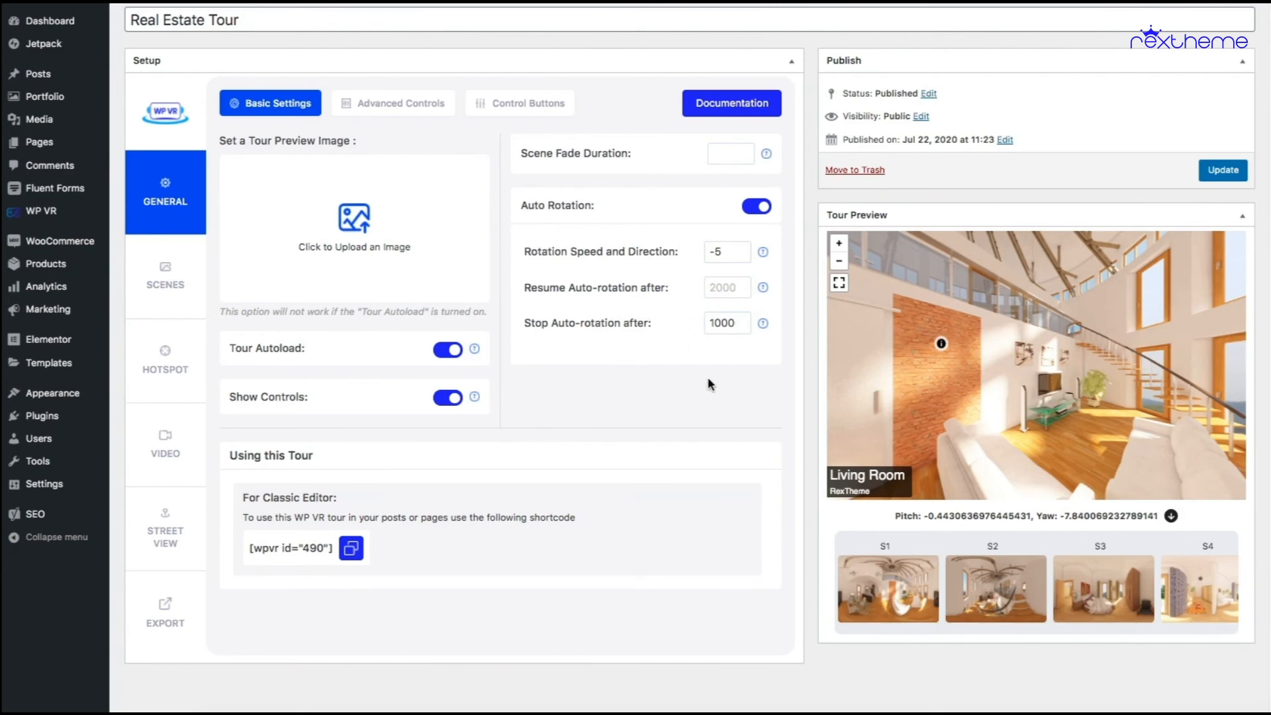